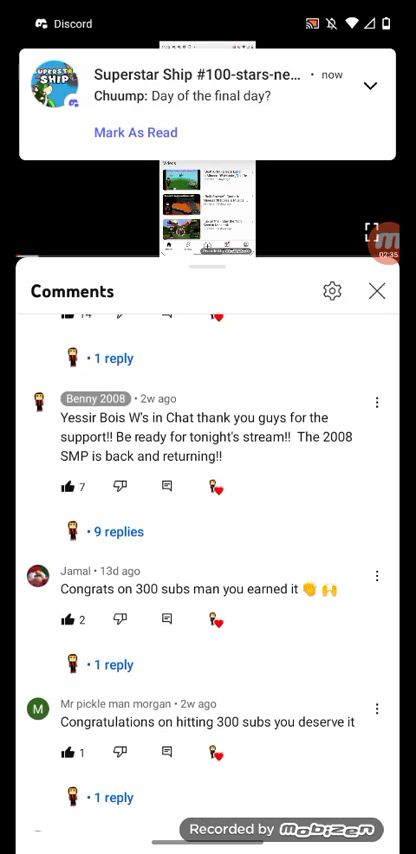
Scroll down through the subscriber-milestone comments on the video.
scroll("down", 3)
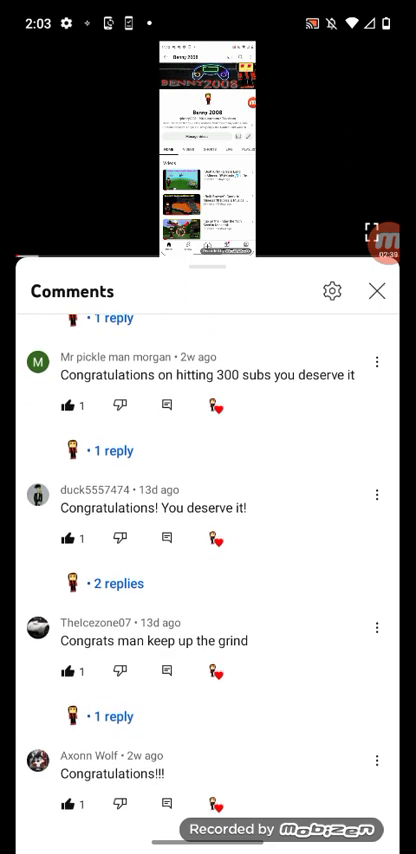
scroll("down", 3)
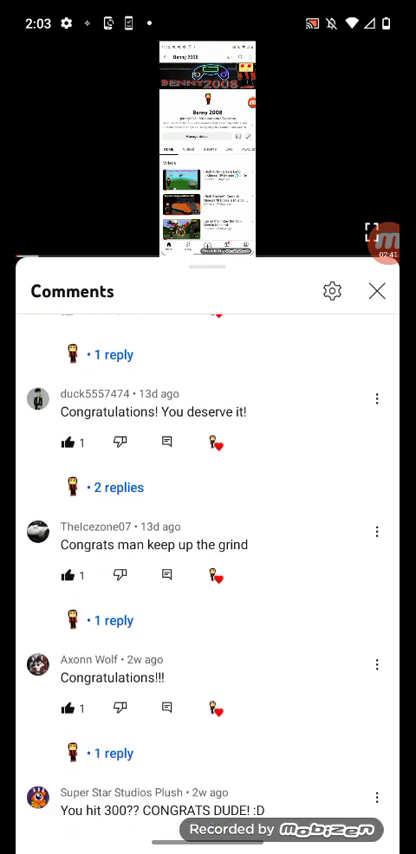
scroll("down", 3)
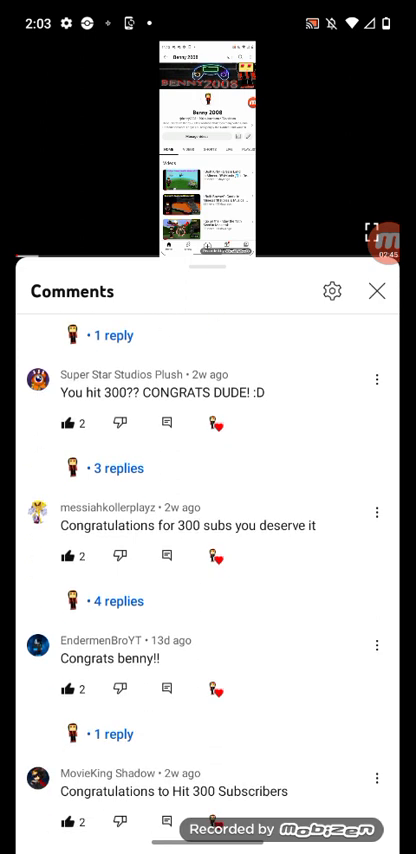
scroll("down", 3)
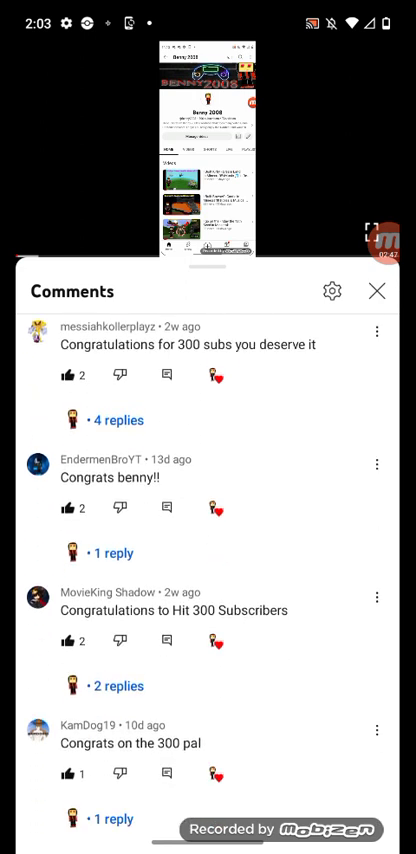
scroll("down", 3)
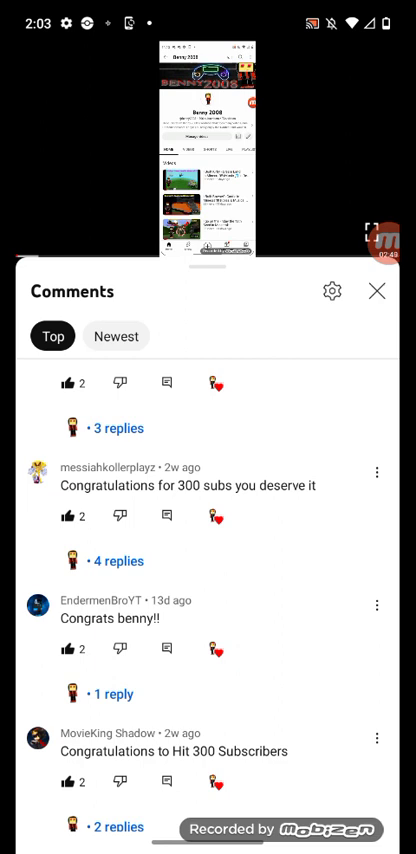
scroll("down", 3)
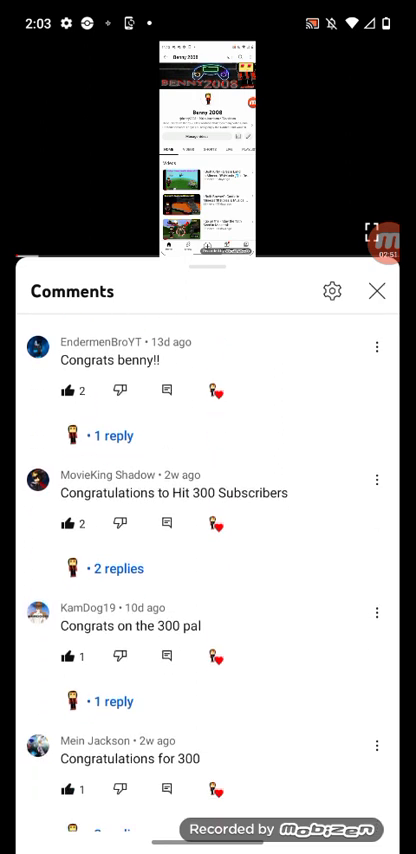
scroll("down", 3)
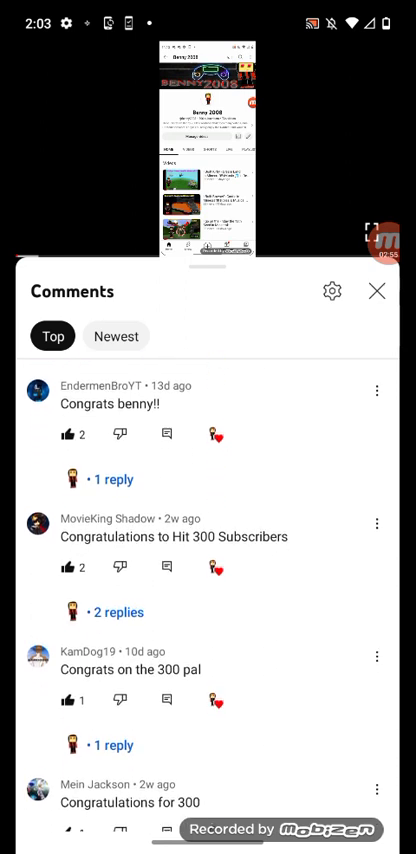
scroll("down", 3)
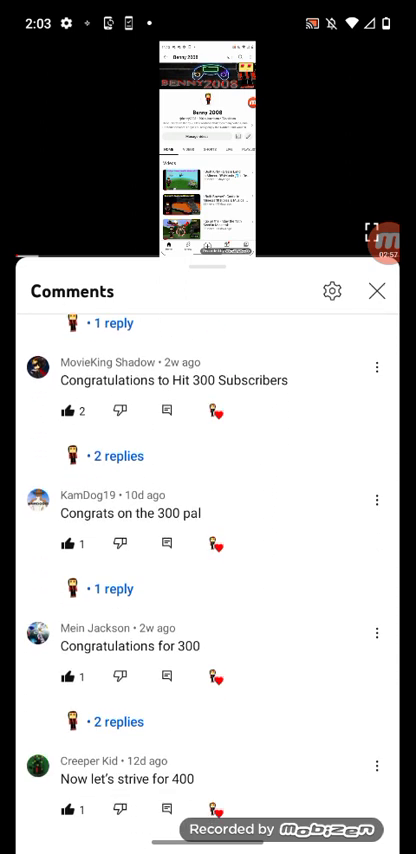
scroll("down", 3)
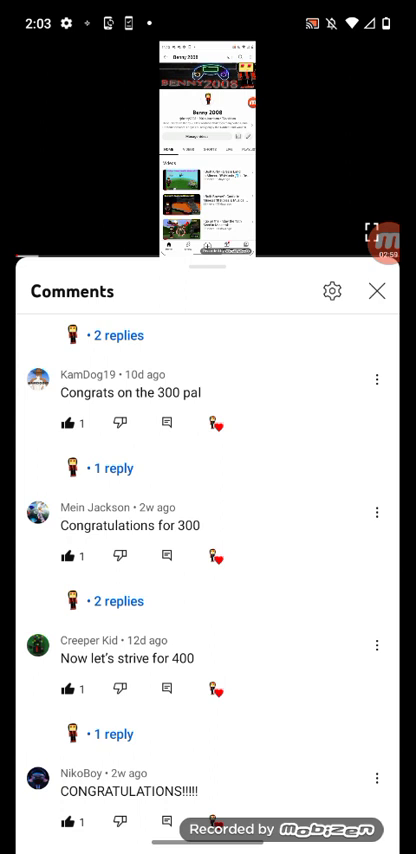
scroll("down", 3)
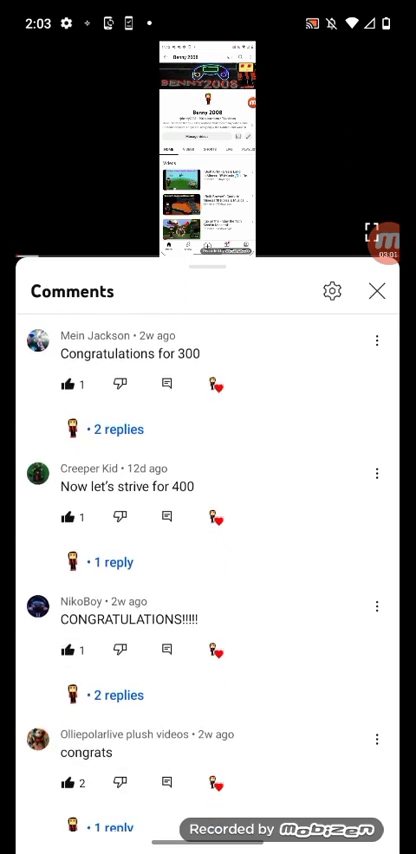
scroll("down", 3)
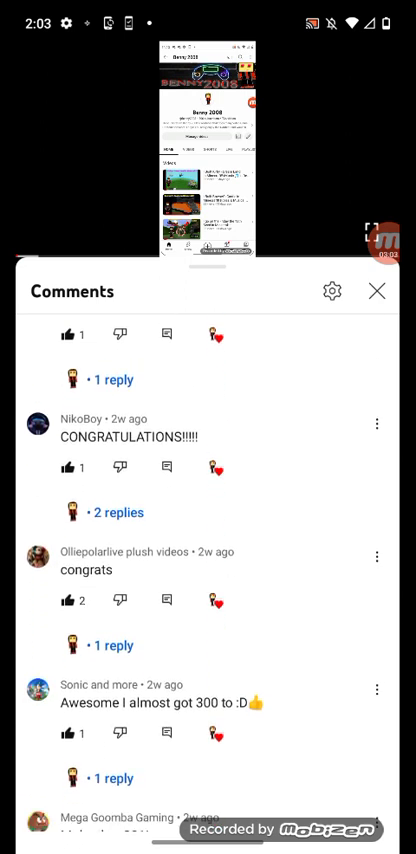
scroll("up", 3)
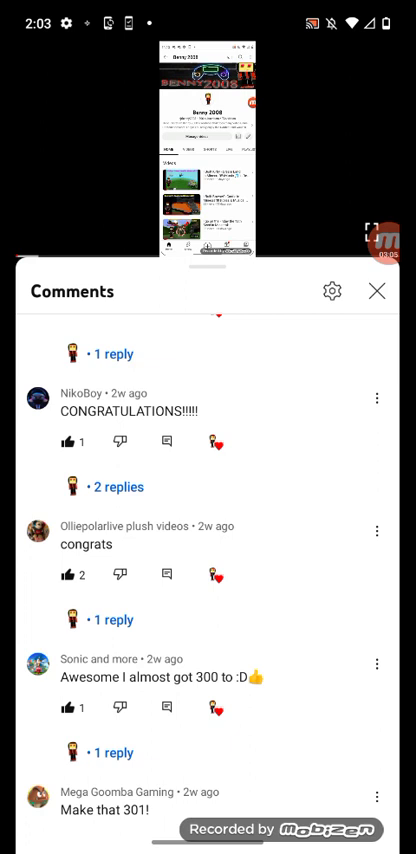
scroll("down", 3)
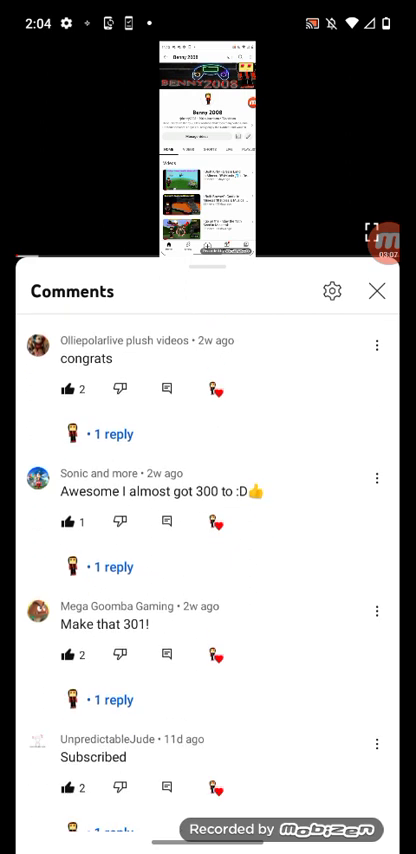
scroll("down", 3)
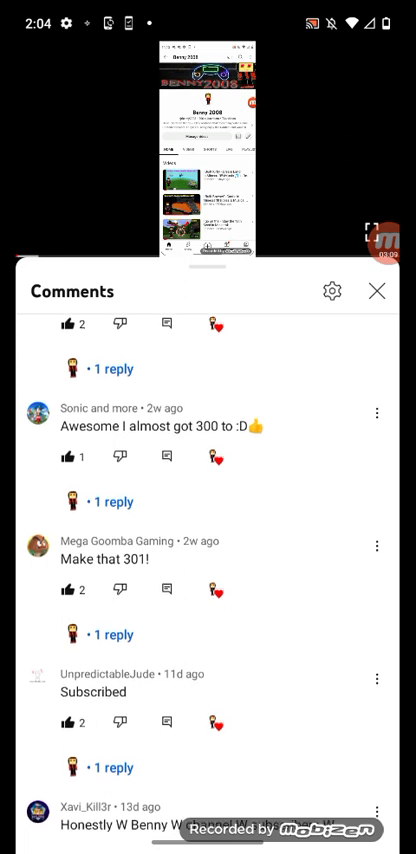
scroll("down", 3)
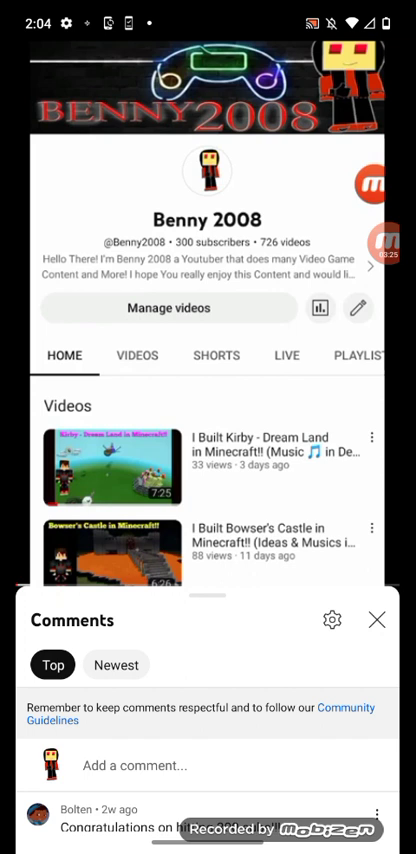
Close the comments and show the Benny 2008 channel's About description and links.
left_click(376, 620)
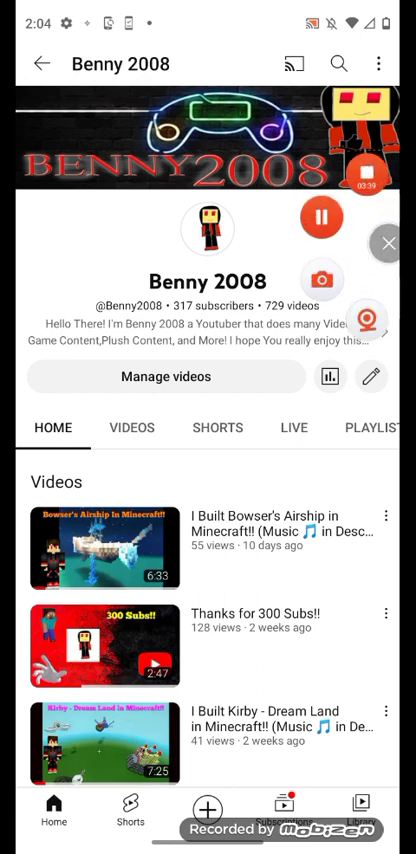
left_click(380, 428)
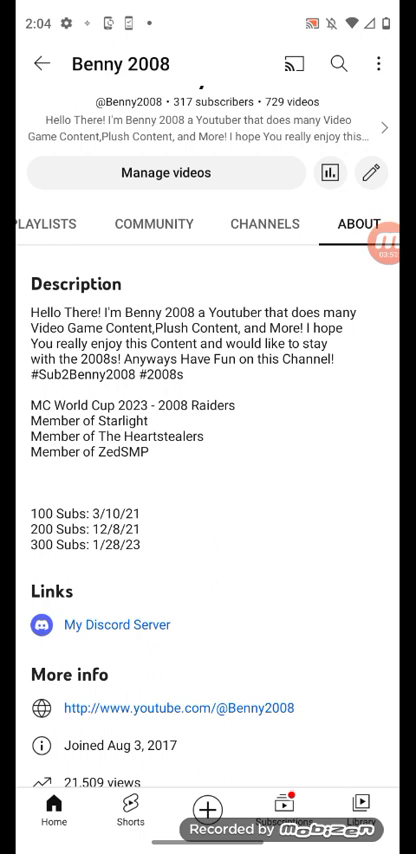
Scroll the About section to read the description and subscriber milestone dates.
scroll("up", 3)
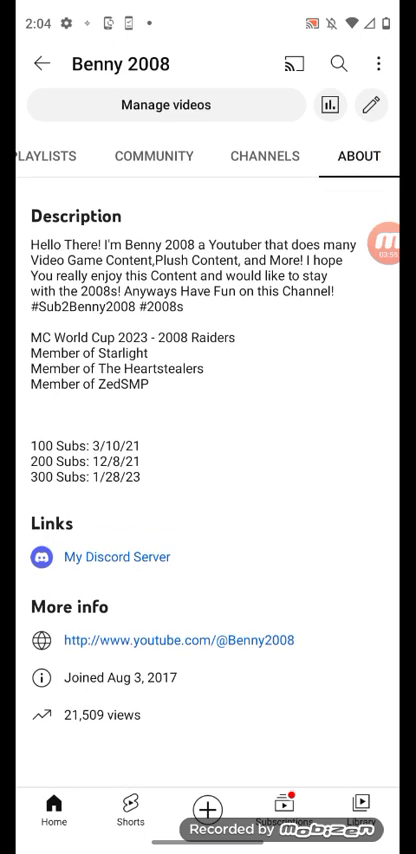
scroll("up", 3)
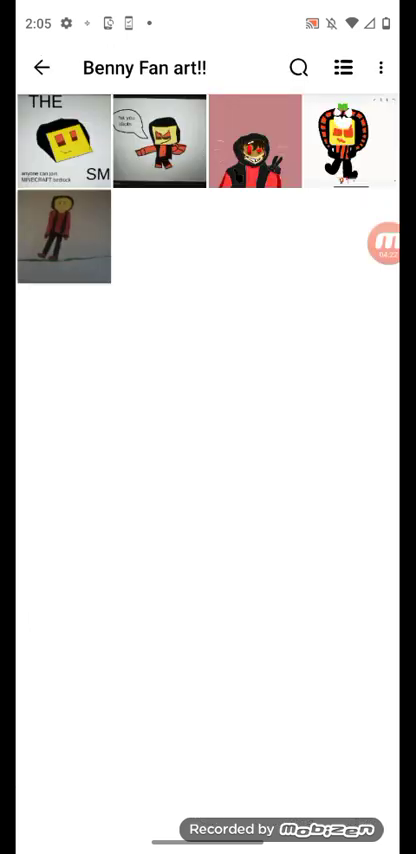
left_click(254, 142)
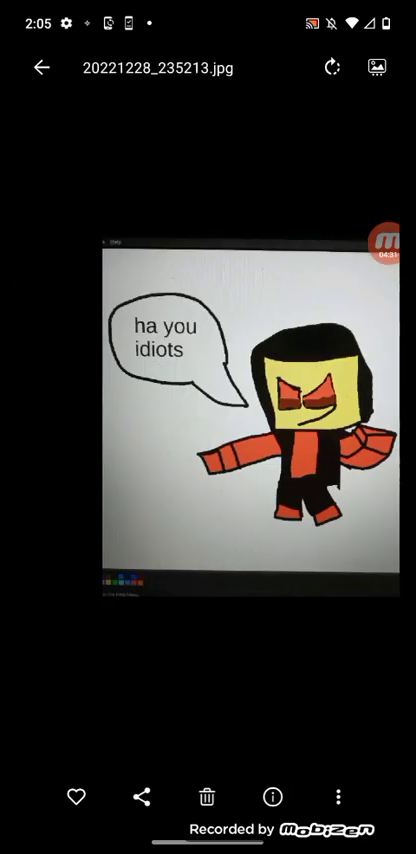
scroll("left", 3)
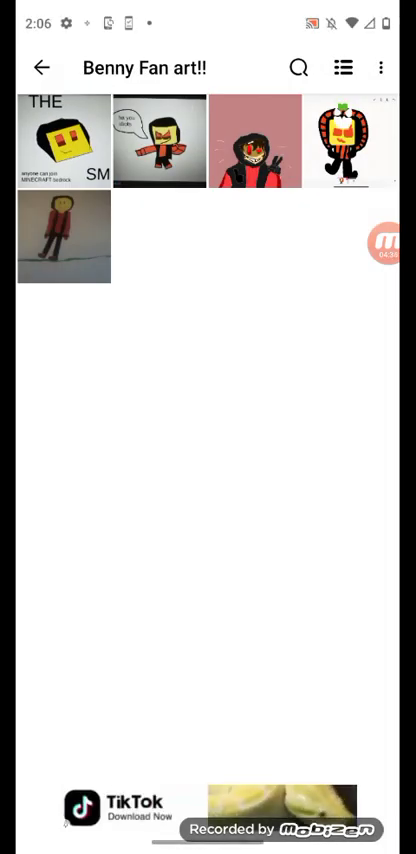
left_click(64, 142)
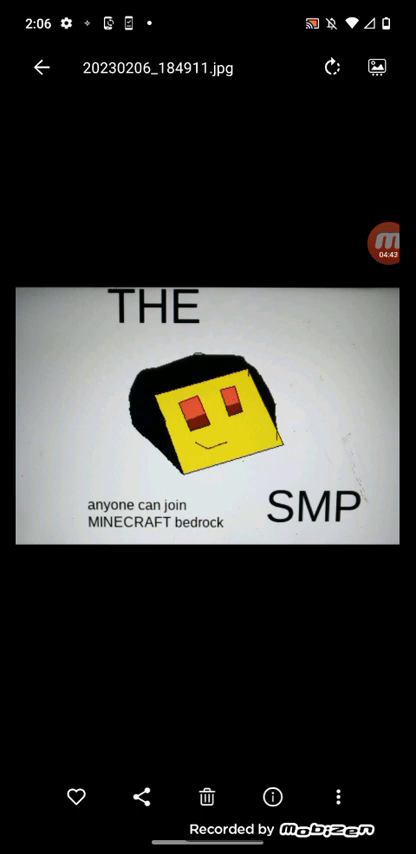
left_click(40, 68)
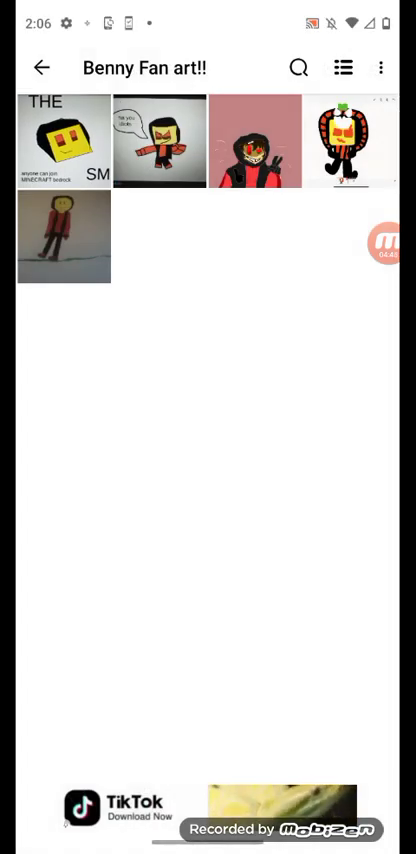